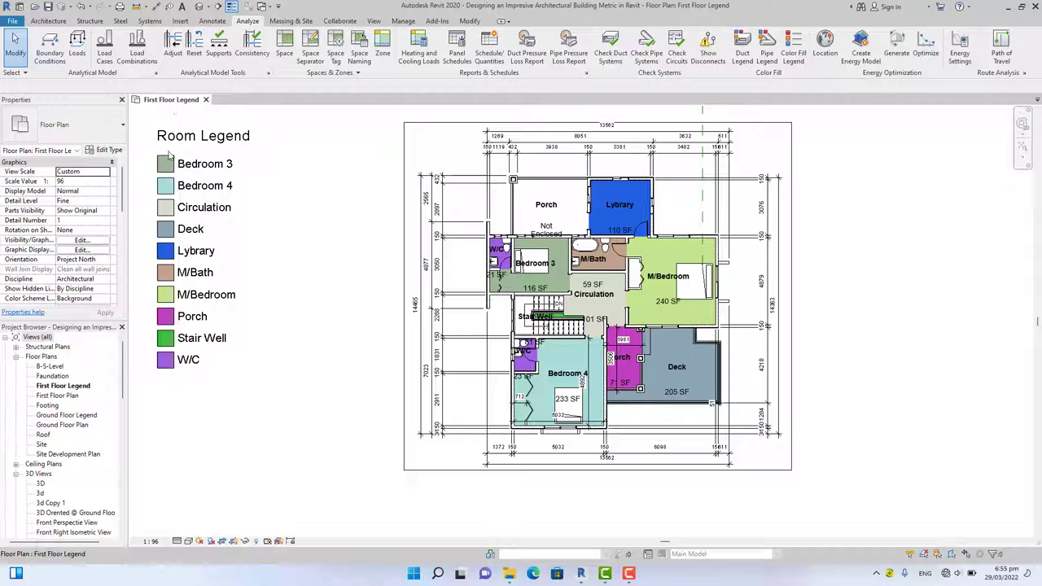
# Select the Room Legend color fill legend on the First Floor Legend plan
pyautogui.click(203, 135)
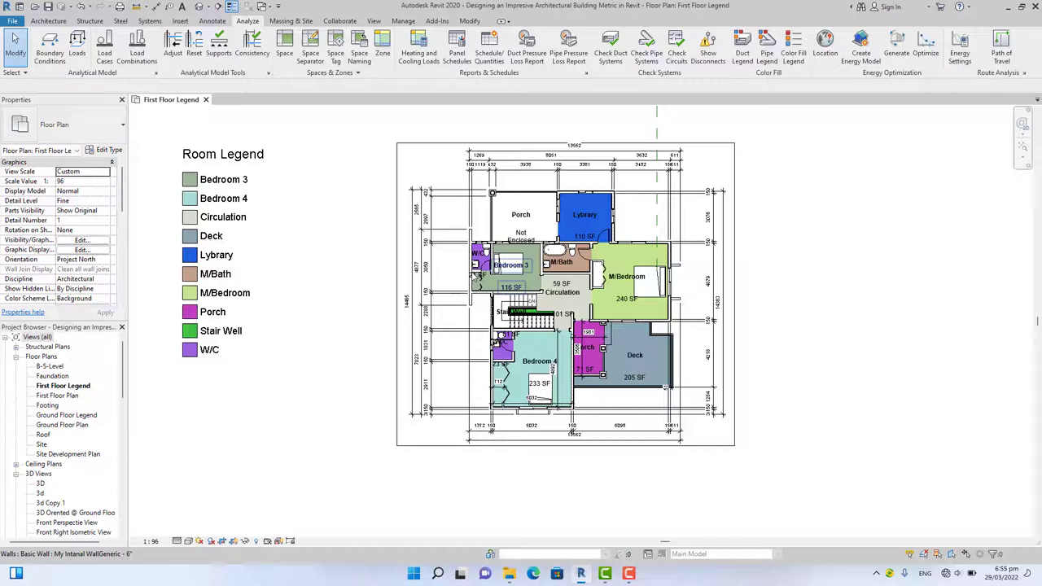
pyautogui.click(223, 154)
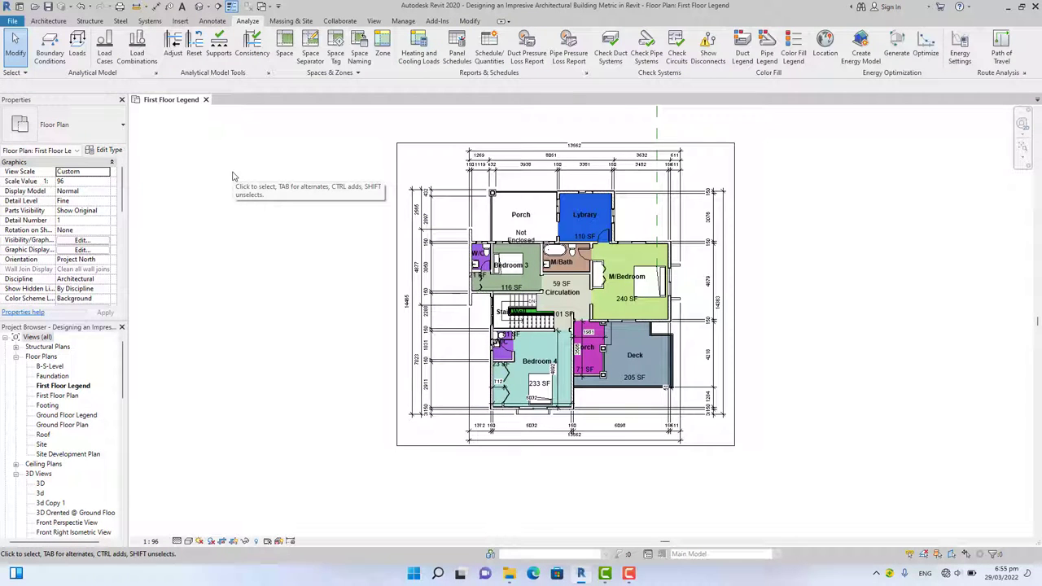
pyautogui.click(237, 20)
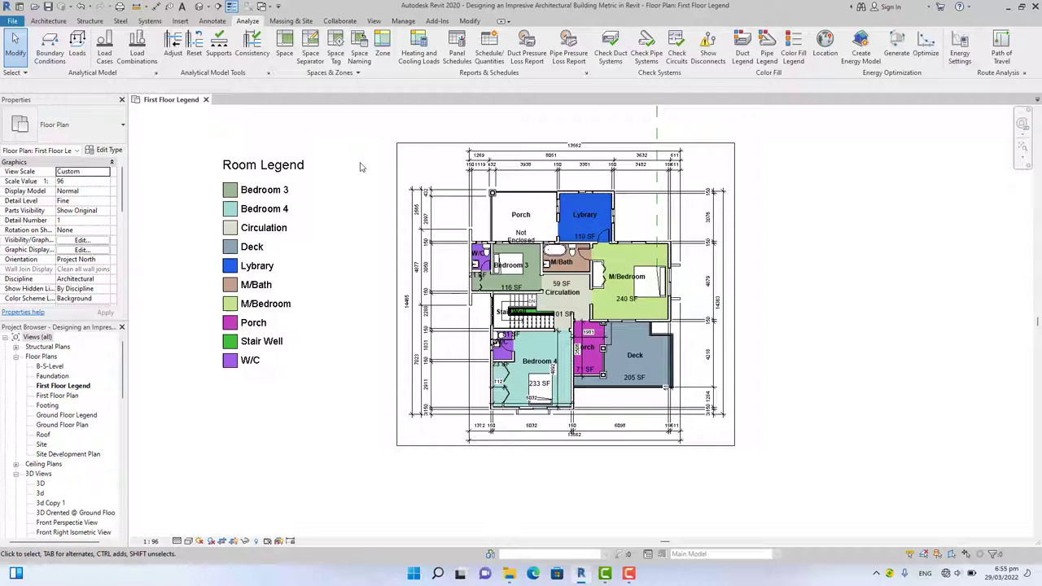
pyautogui.moveTo(373, 158)
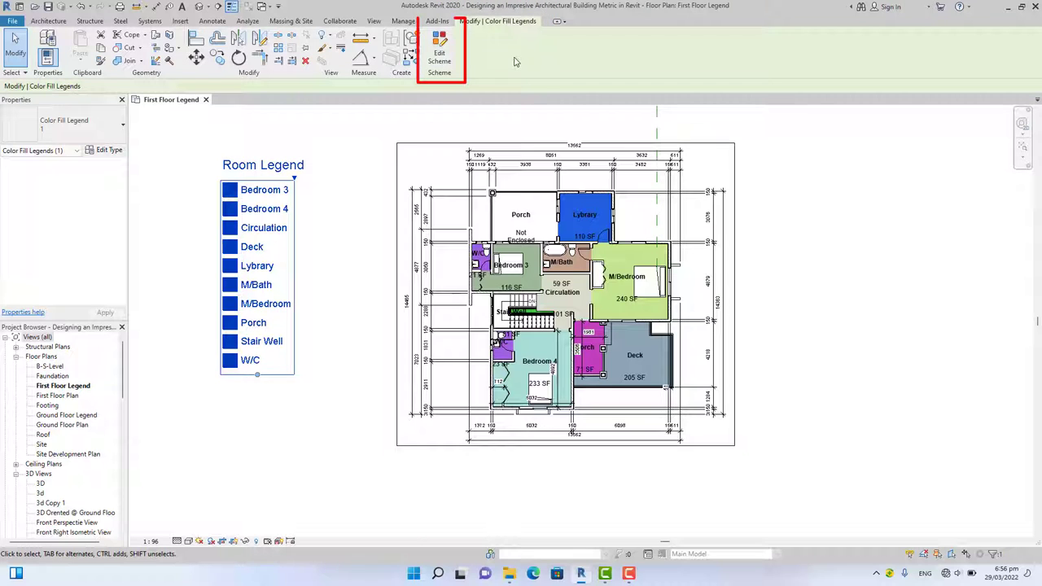
# Open Edit Scheme for the Room Legend to list room colors and fills
pyautogui.click(439, 47)
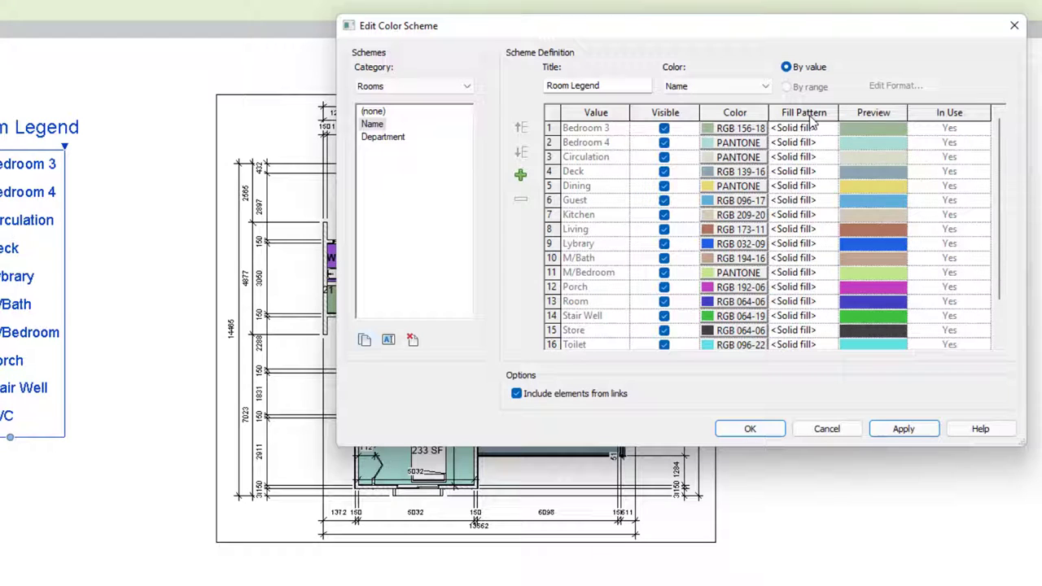
pyautogui.moveTo(838, 118)
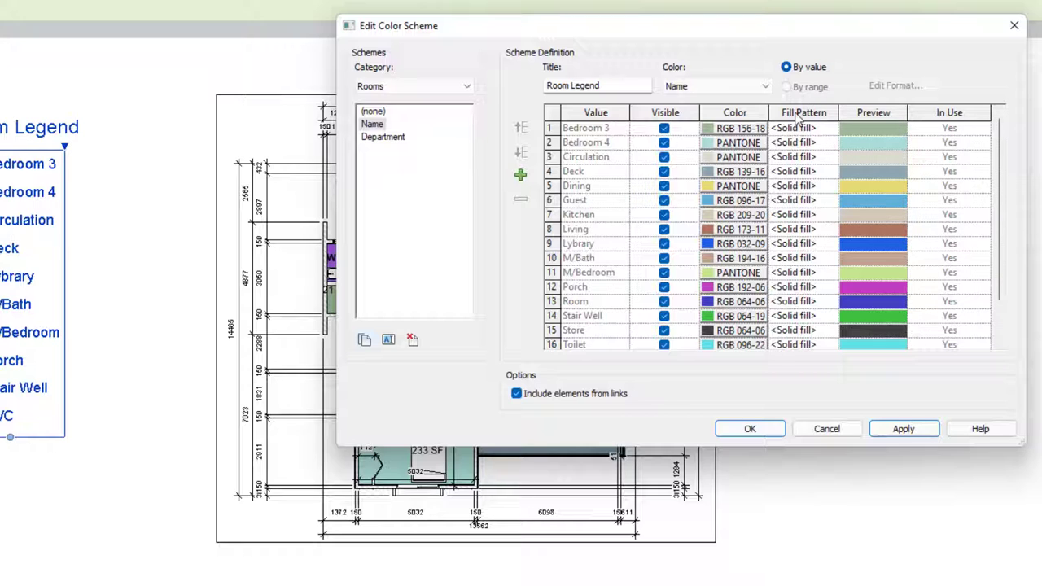
pyautogui.moveTo(837, 113)
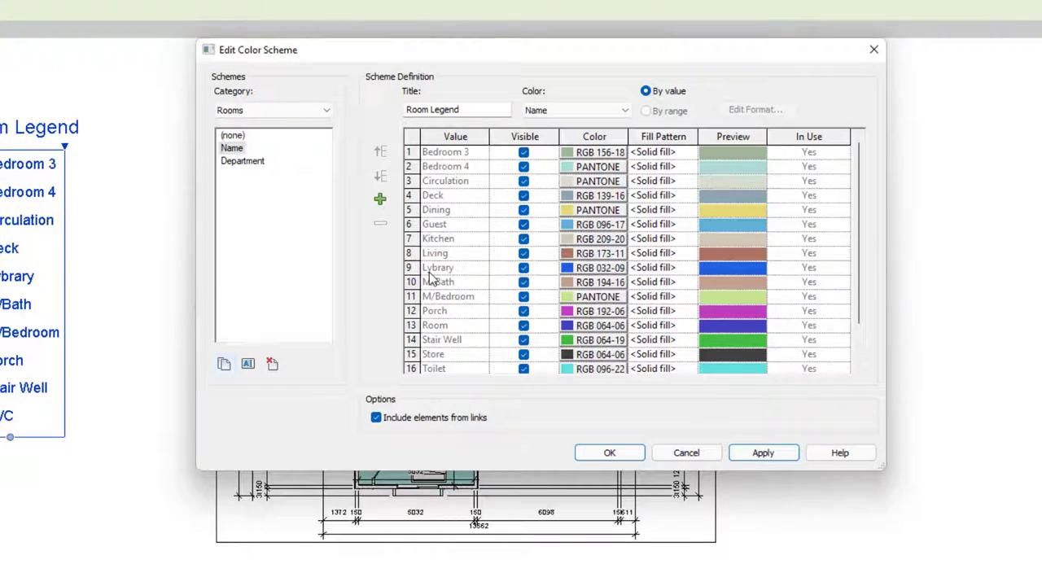
# Open the Color dialog for the Lybrary row's blue RGB 032-096-224
pyautogui.click(570, 267)
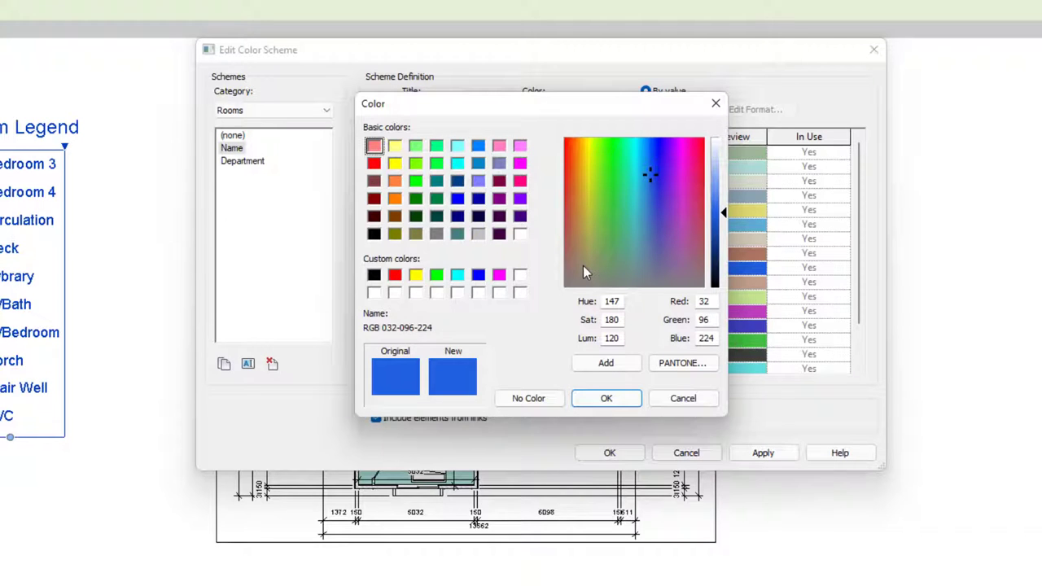
pyautogui.moveTo(557, 201)
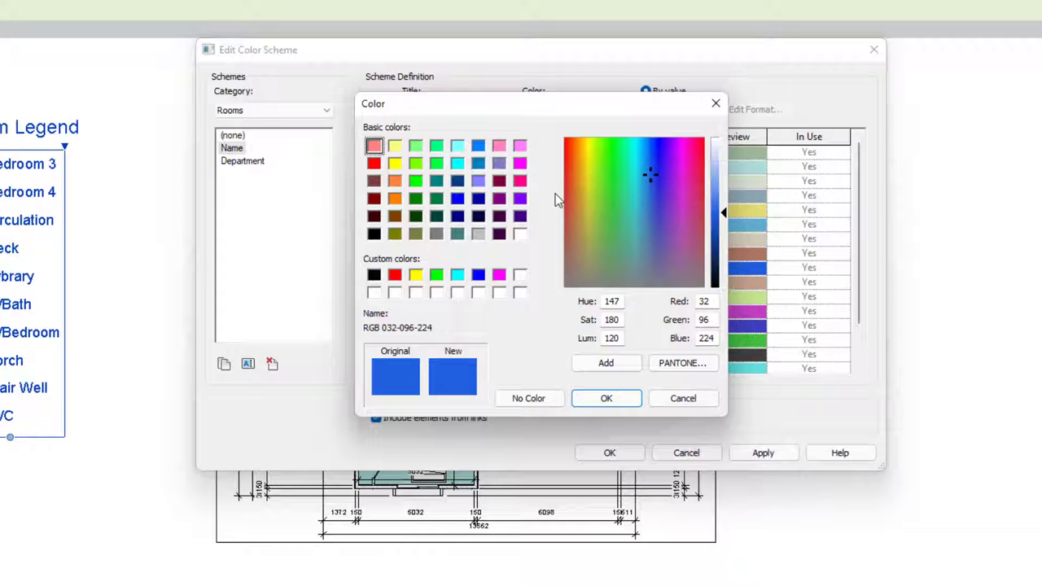
pyautogui.moveTo(397, 374)
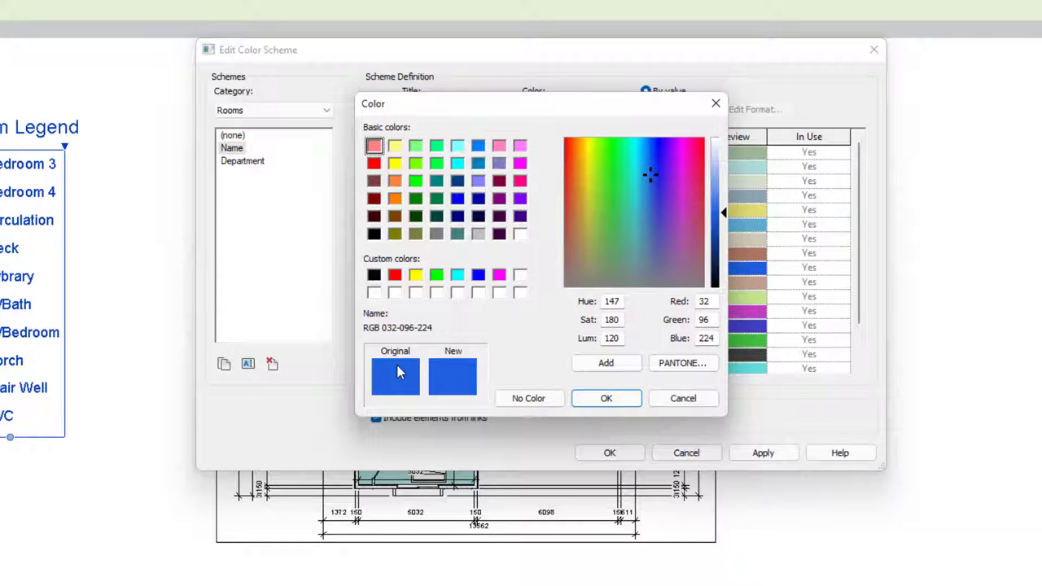
pyautogui.moveTo(508, 232)
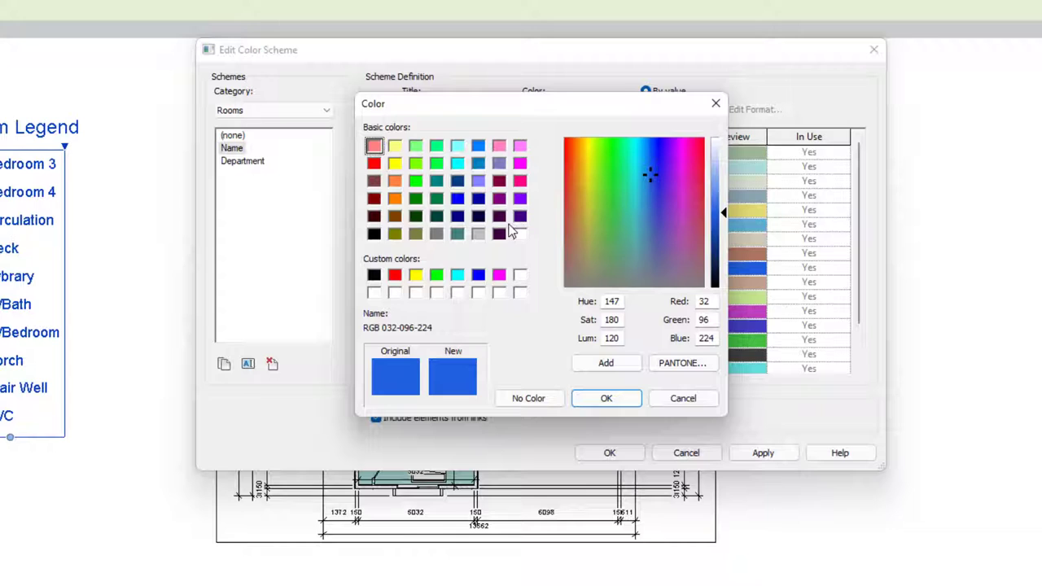
pyautogui.moveTo(509, 202)
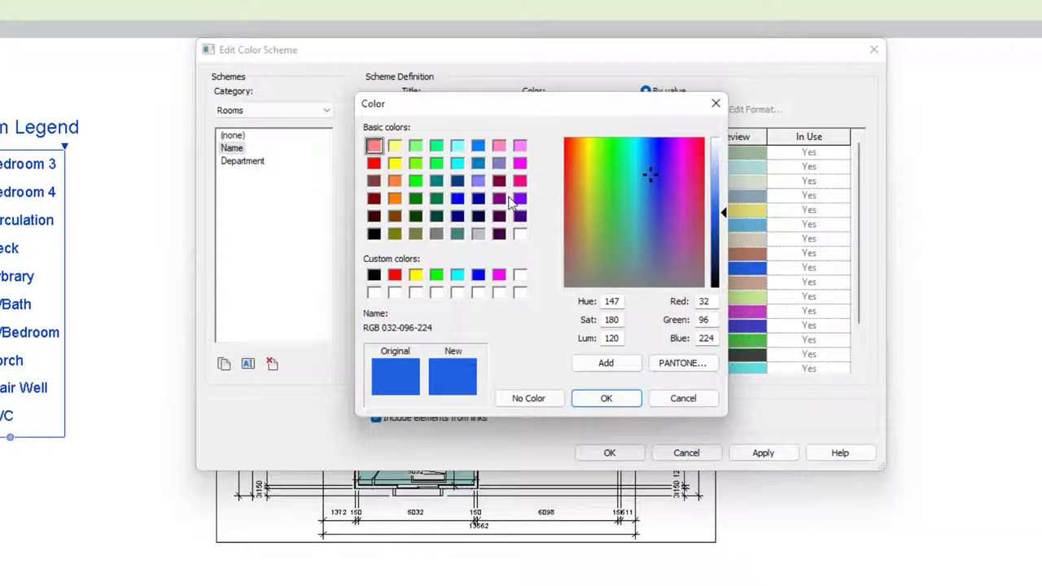
pyautogui.moveTo(731, 407)
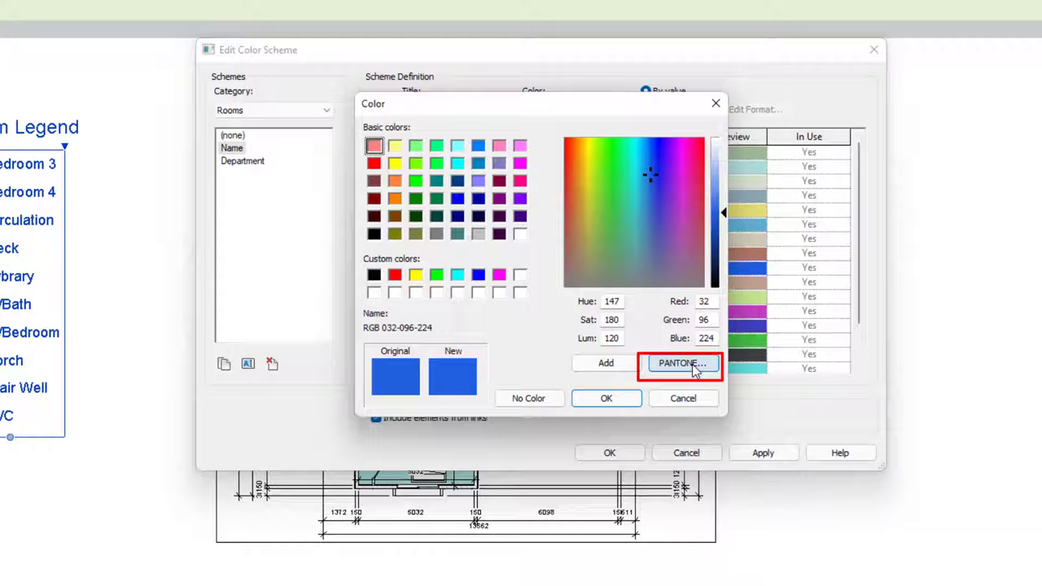
# Set Lybrary's color to orange PANTONE 7410 C and confirm it
pyautogui.click(682, 365)
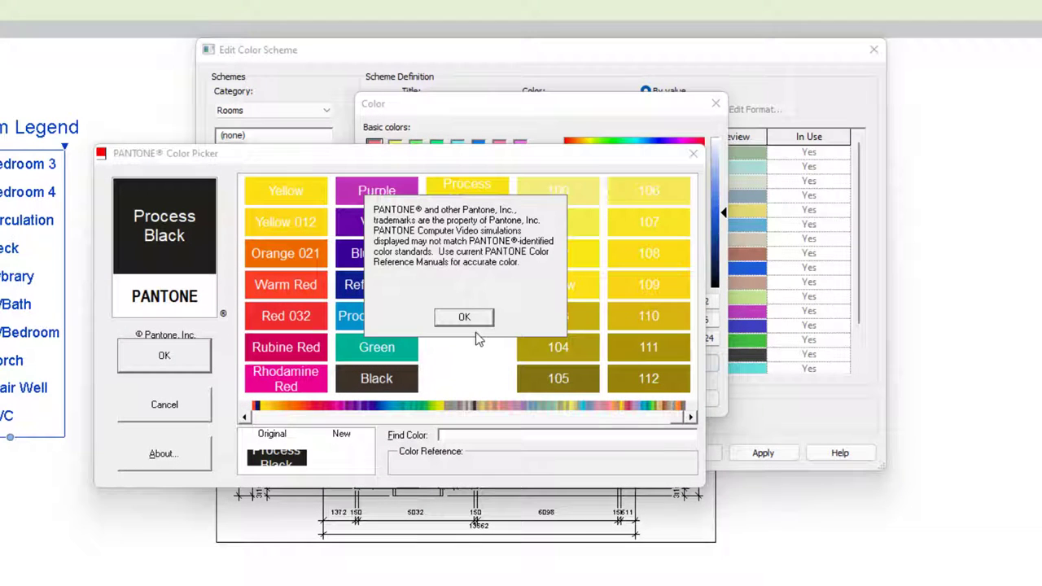
pyautogui.click(463, 317)
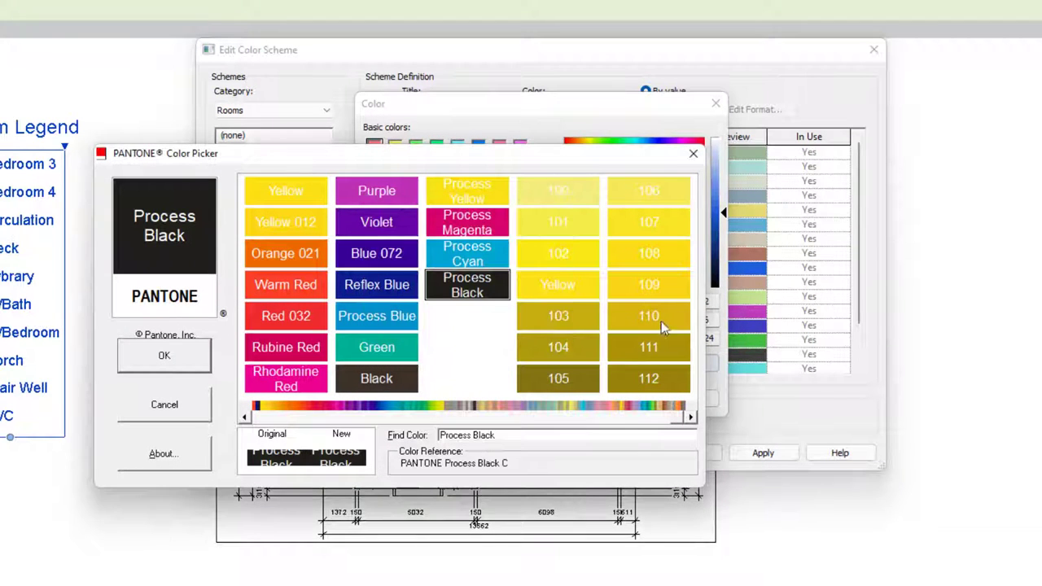
pyautogui.moveTo(618, 418)
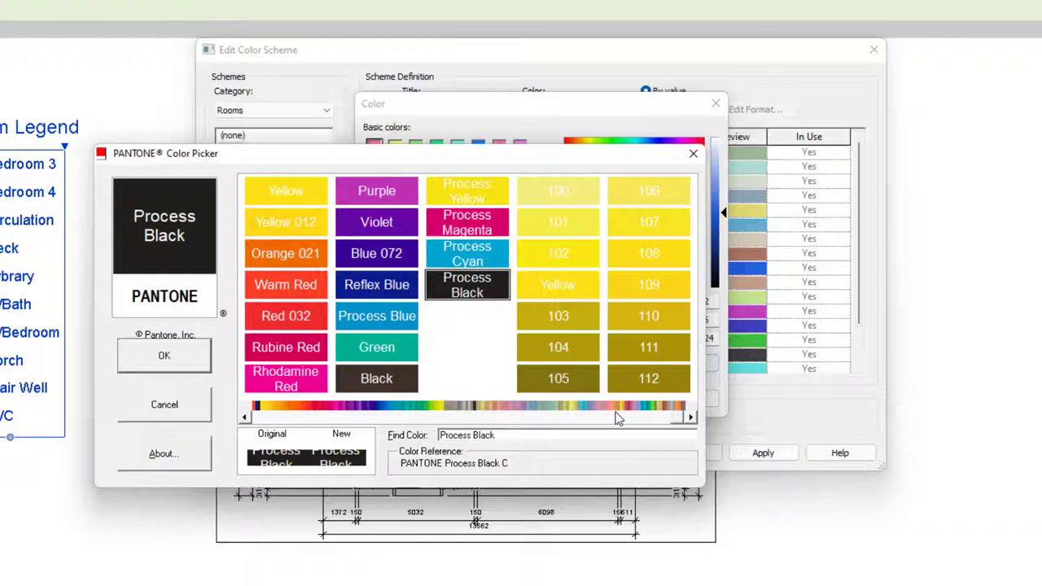
pyautogui.moveTo(667, 413)
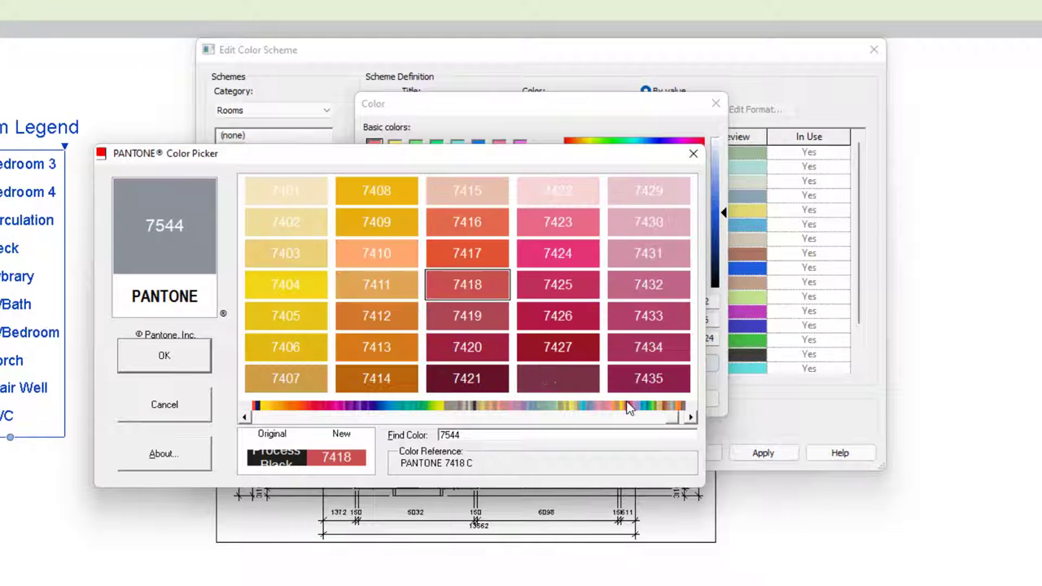
pyautogui.click(376, 253)
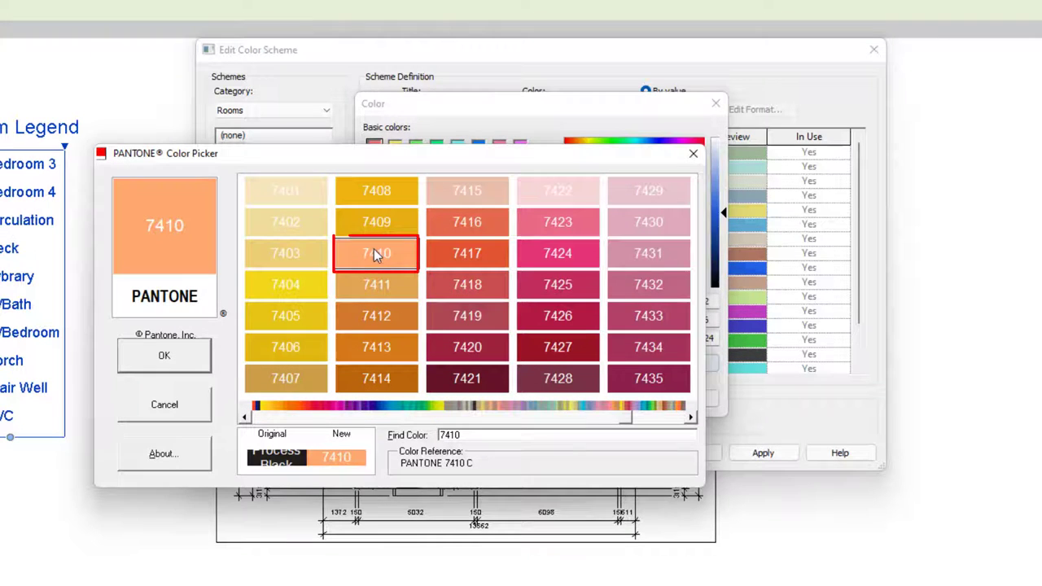
pyautogui.click(164, 355)
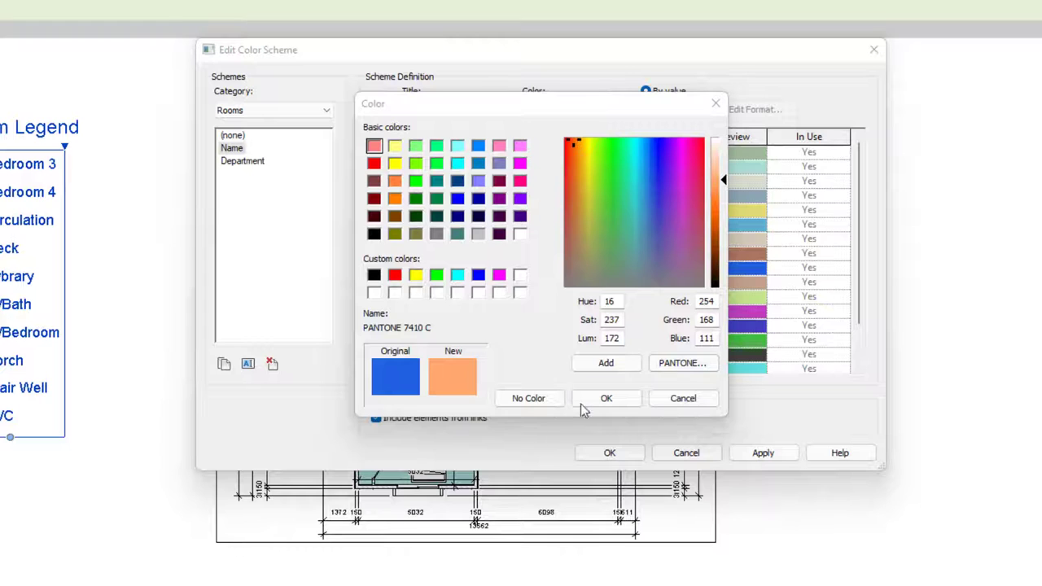
pyautogui.click(606, 398)
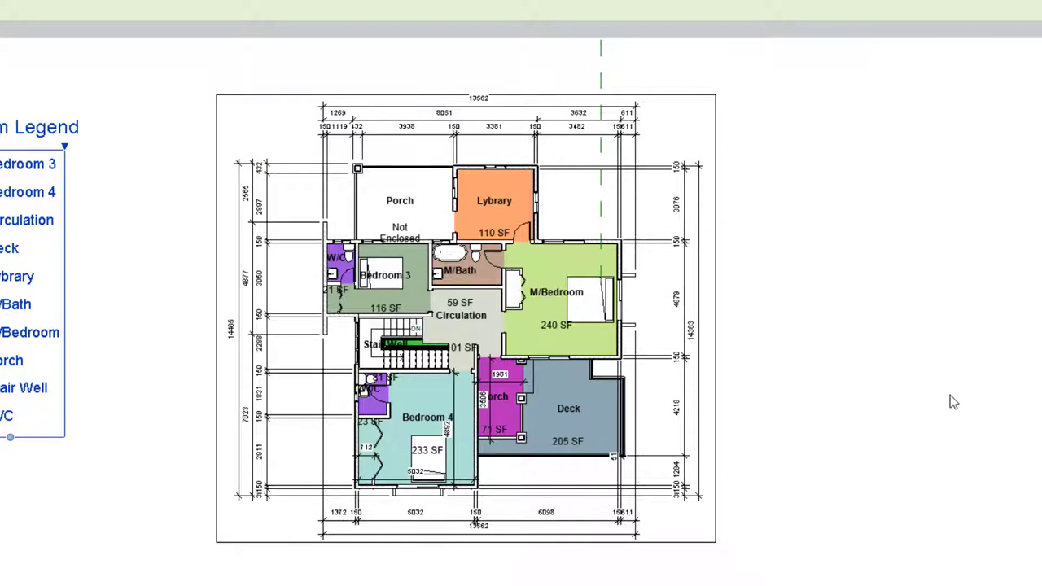
pyautogui.moveTo(842, 539)
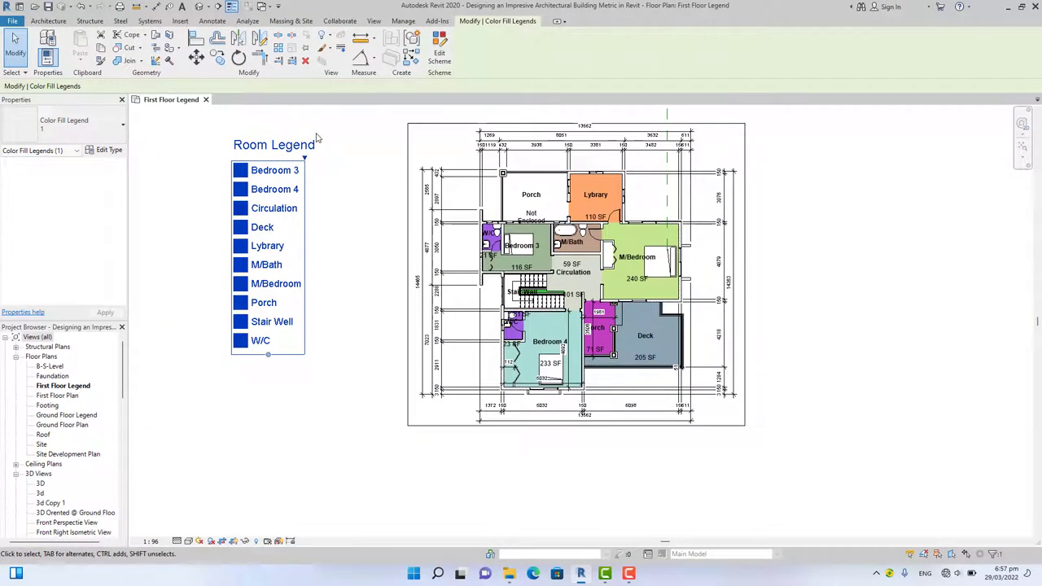
# Reopen the Room Legend's color scheme in Edit Color Scheme
pyautogui.click(438, 51)
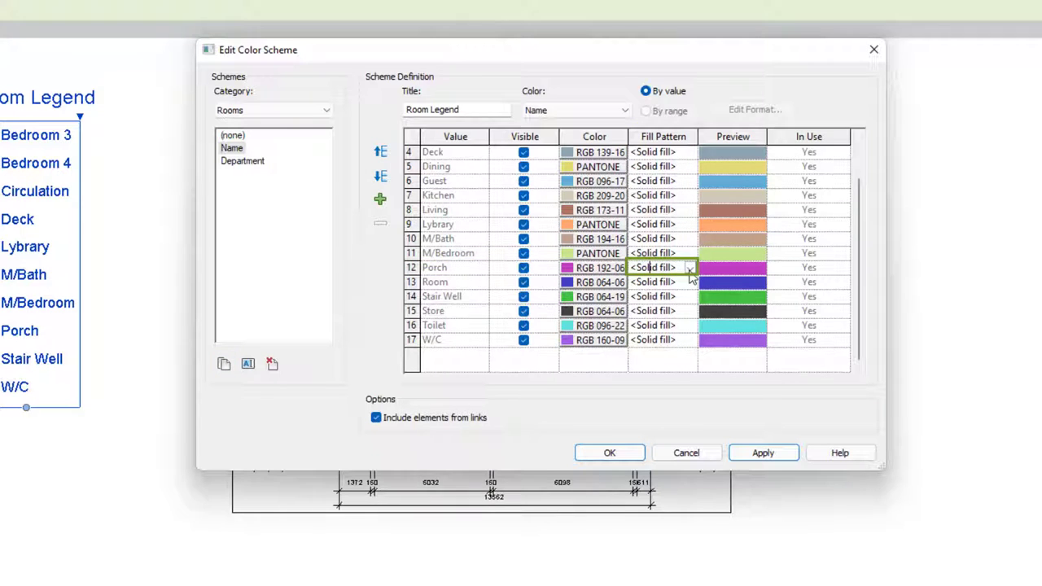
# Set the Porch row's fill pattern to Diagonal crosshatch
pyautogui.click(689, 267)
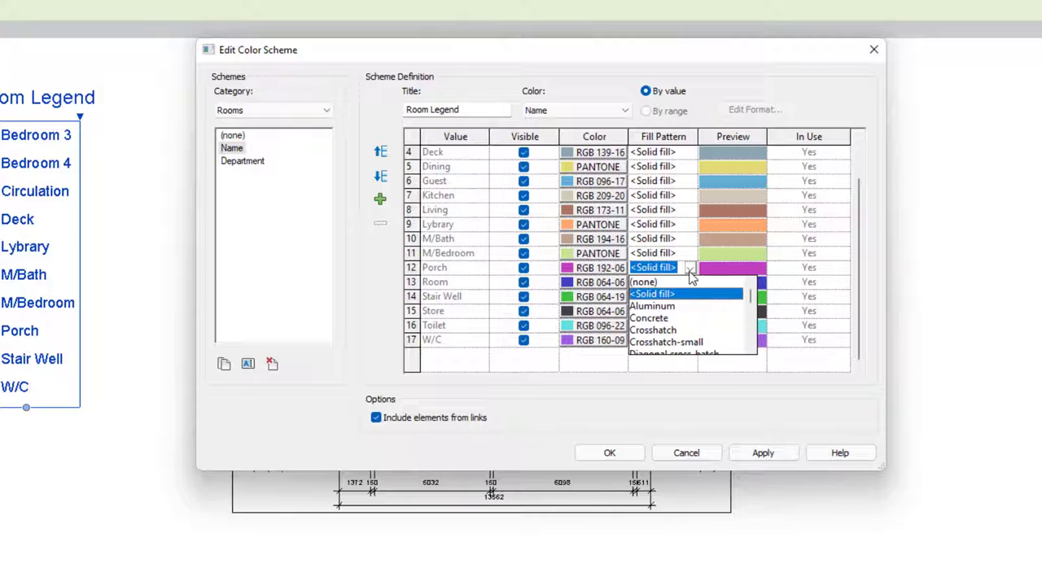
pyautogui.scroll(-3)
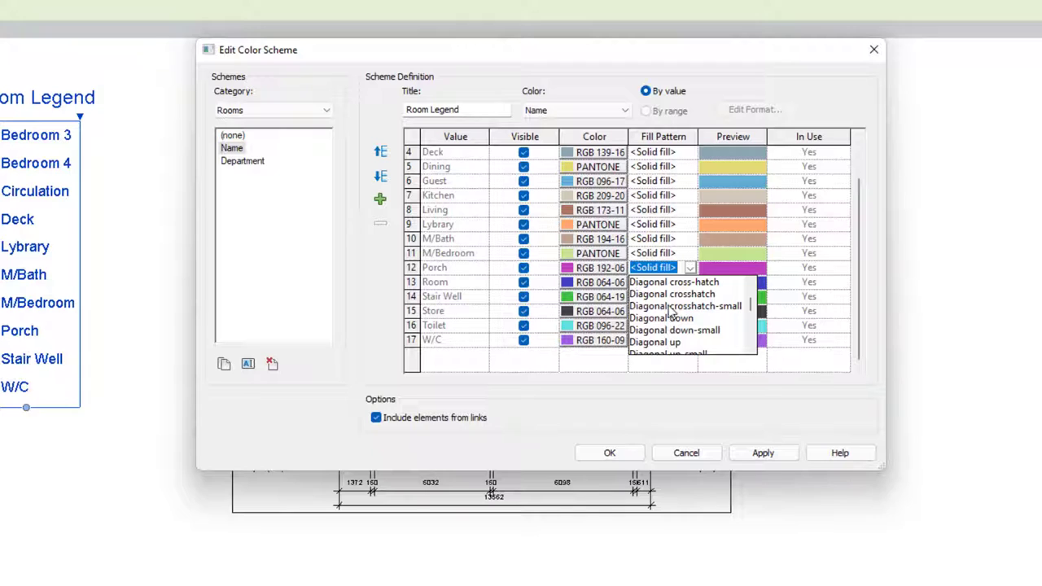
pyautogui.moveTo(689, 334)
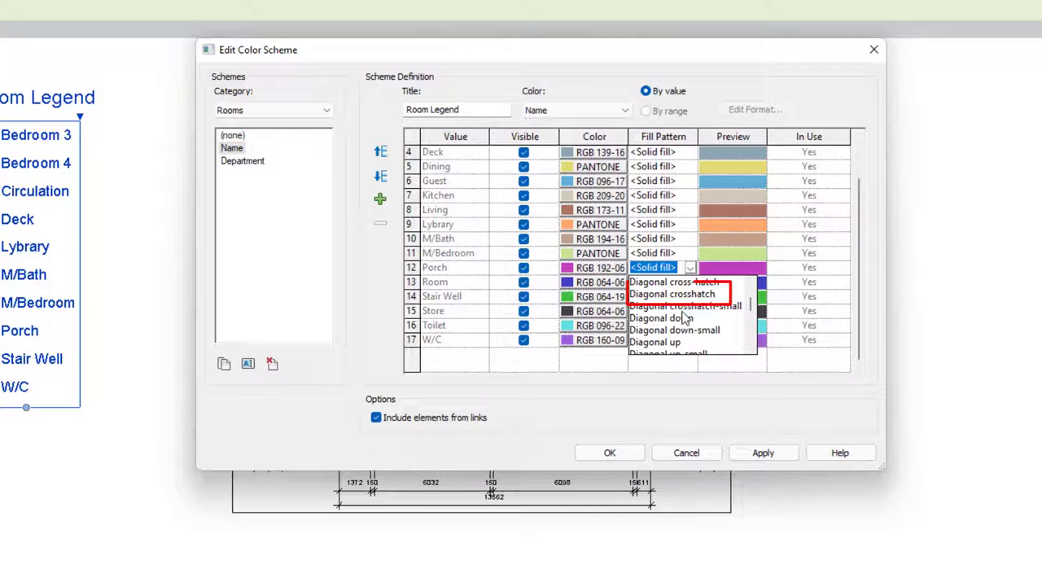
pyautogui.click(672, 295)
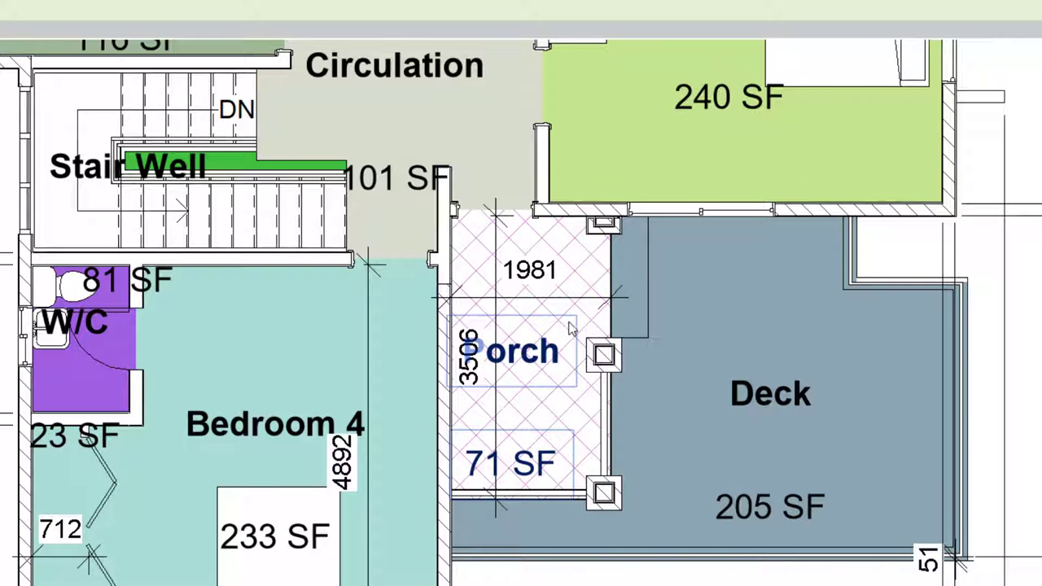
# Reopen Edit Color Scheme for the Room Legend, now showing Porch's crosshatch
pyautogui.scroll(-3)
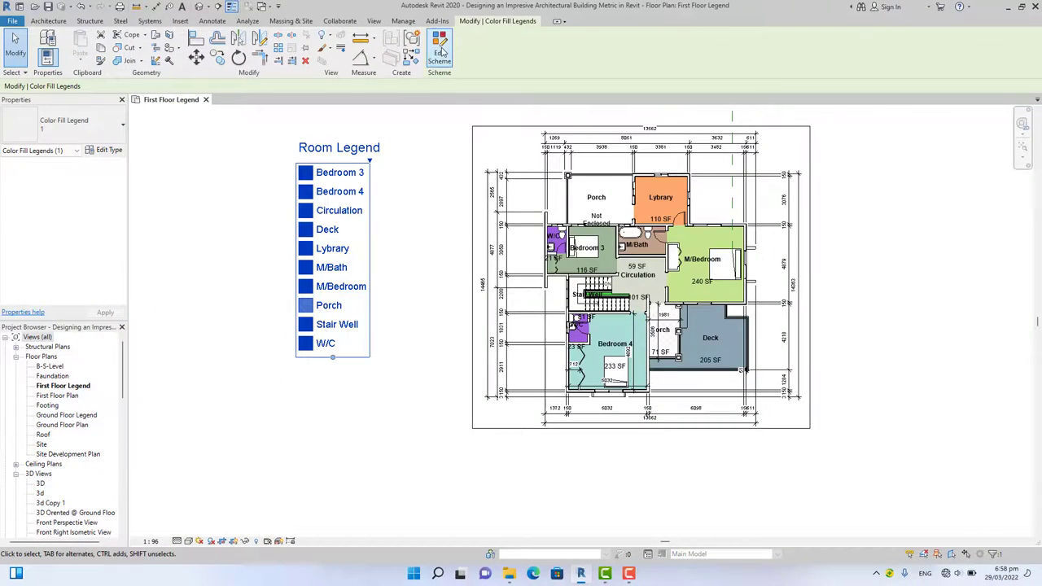
pyautogui.click(439, 40)
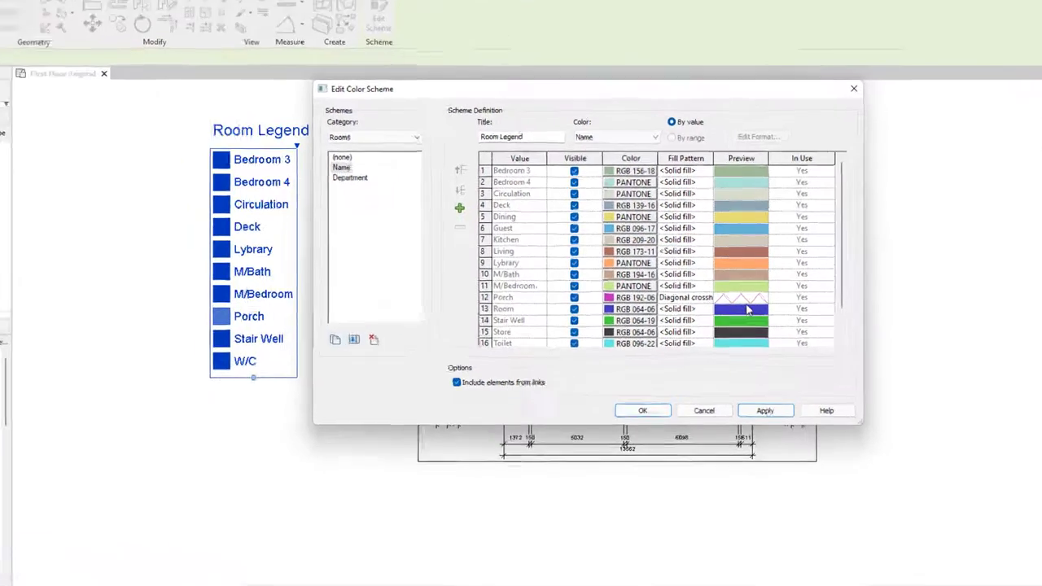
# Change the Porch fill color from magenta to black
pyautogui.click(740, 309)
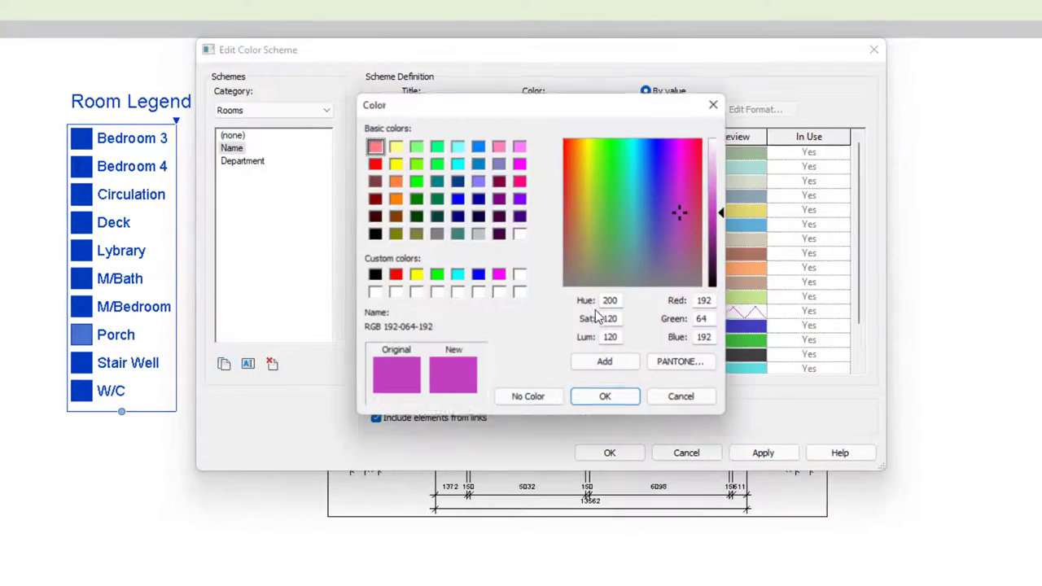
pyautogui.click(374, 274)
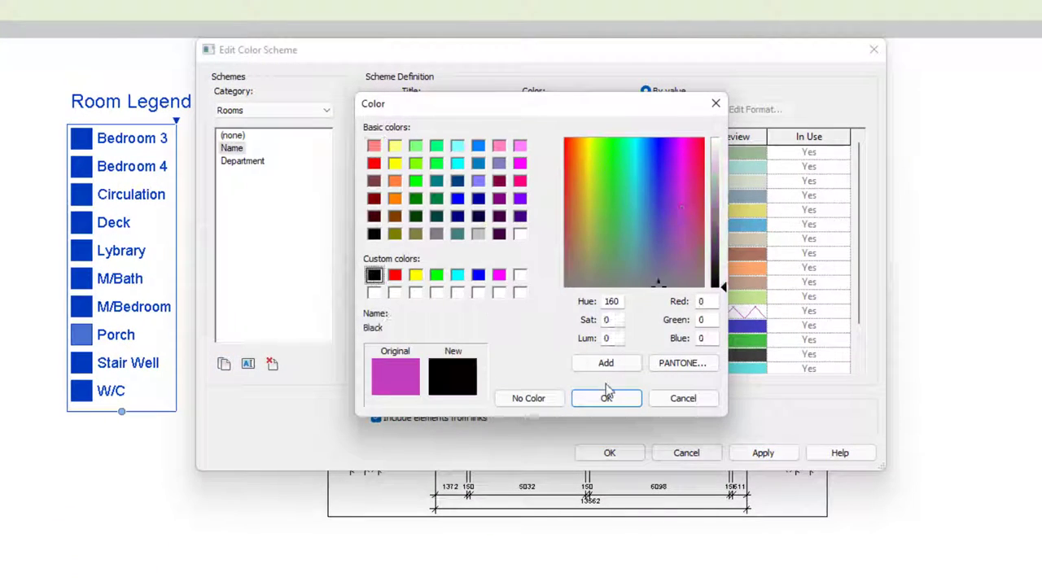
pyautogui.click(606, 398)
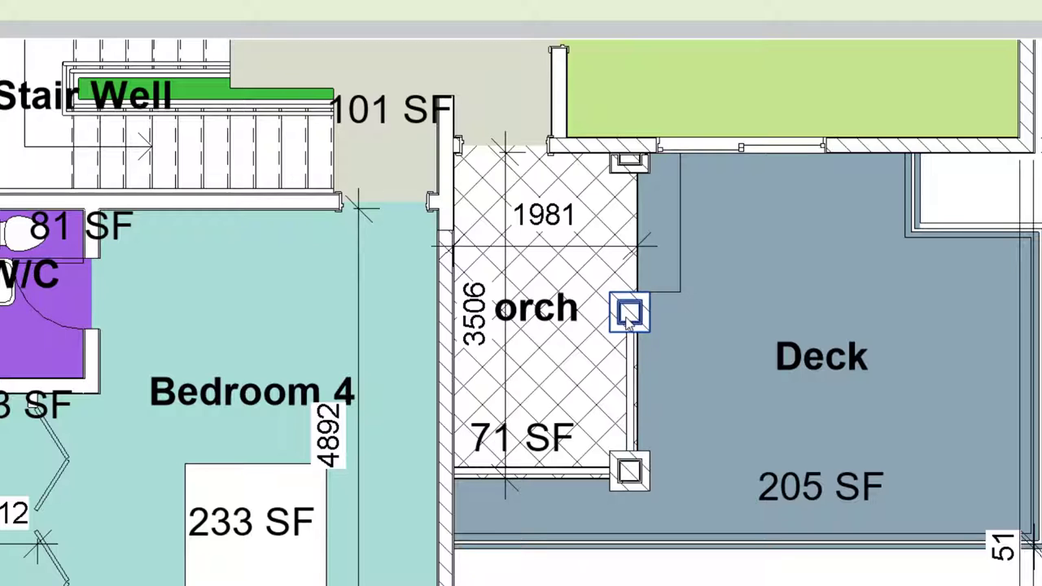
pyautogui.scroll(-3)
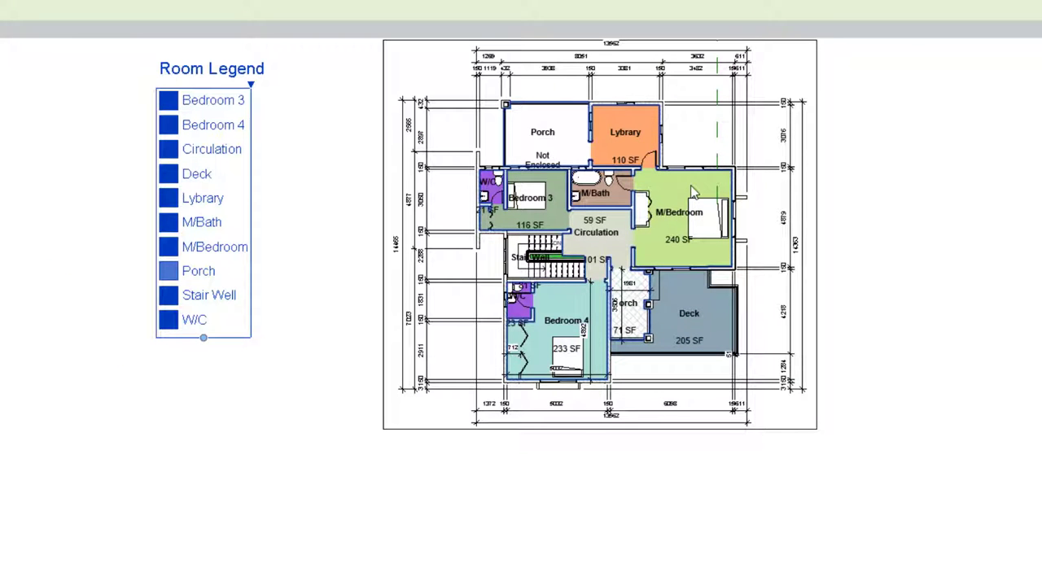
pyautogui.moveTo(694, 179)
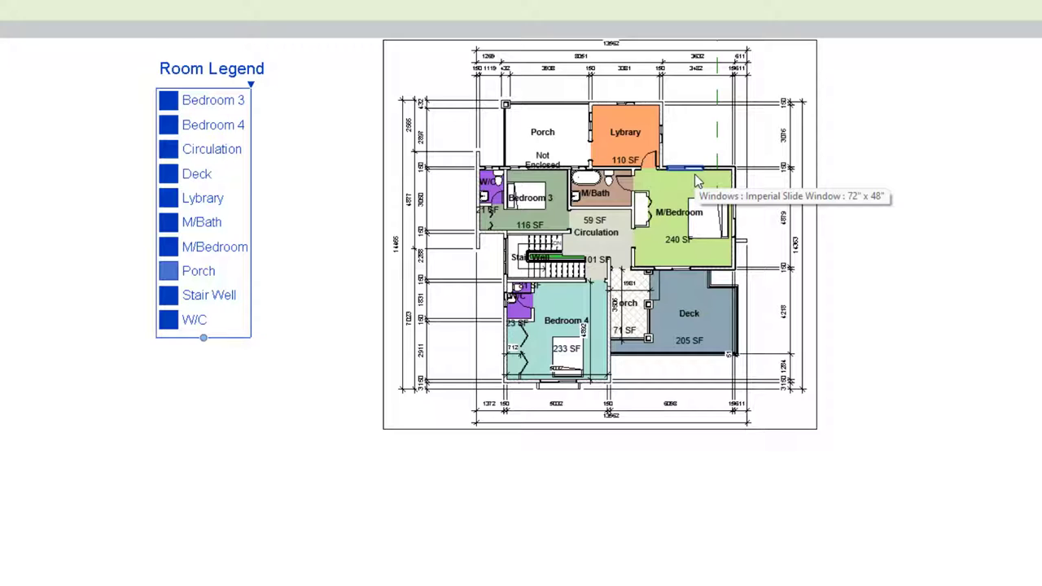
pyautogui.moveTo(696, 181)
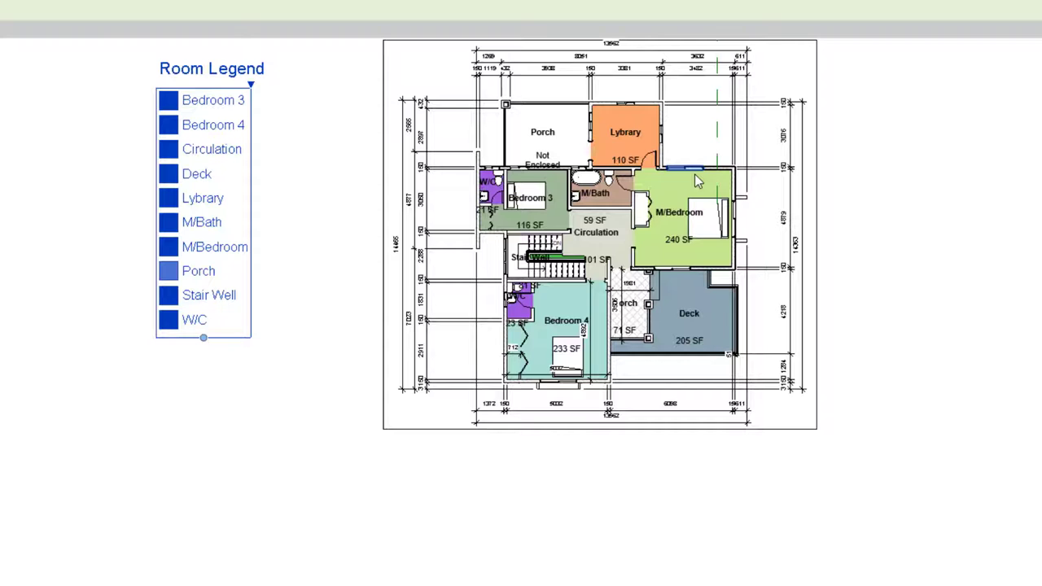